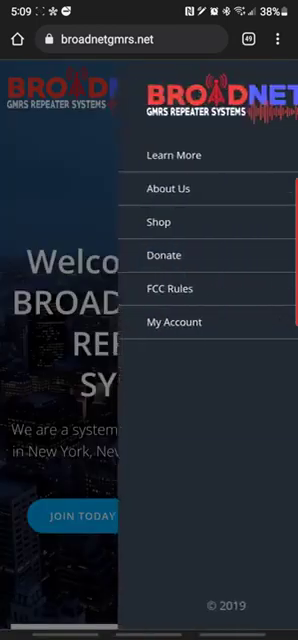
Open DVSwitch Access under My Account and scroll to the iaxRpt download instructions
{"action": "left_click", "coordinate": [178, 322]}
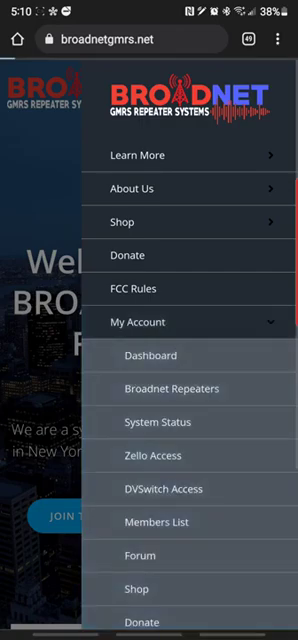
{"action": "left_click", "coordinate": [164, 489]}
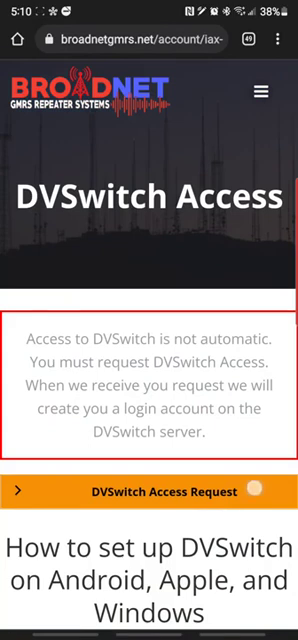
{"action": "scroll", "scroll_direction": "down", "scroll_amount": 3}
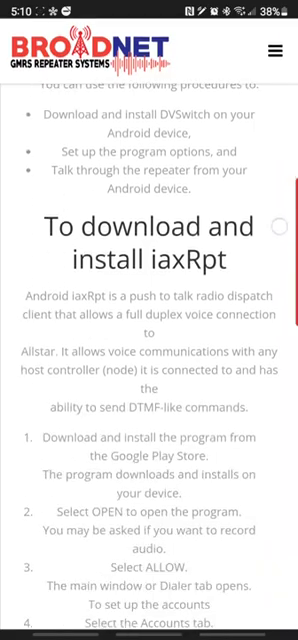
{"action": "scroll", "scroll_direction": "down", "scroll_amount": 3}
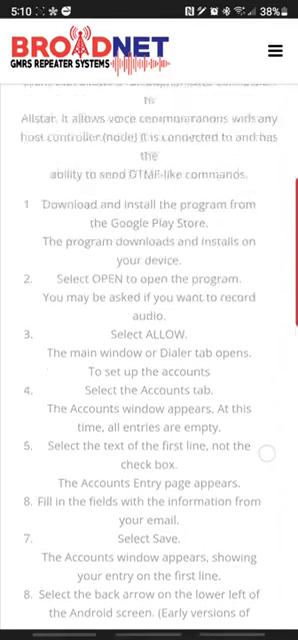
{"action": "scroll", "scroll_direction": "up", "scroll_amount": 3}
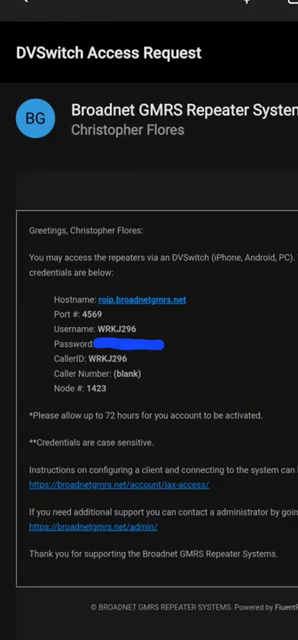
Scroll the DVSwitch Access Request email to the hostname, port 4569 and node 1423
{"action": "scroll", "scroll_direction": "up", "scroll_amount": 3}
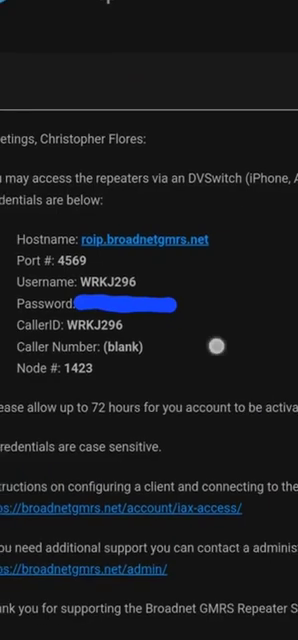
{"action": "scroll", "scroll_direction": "up", "scroll_amount": 3}
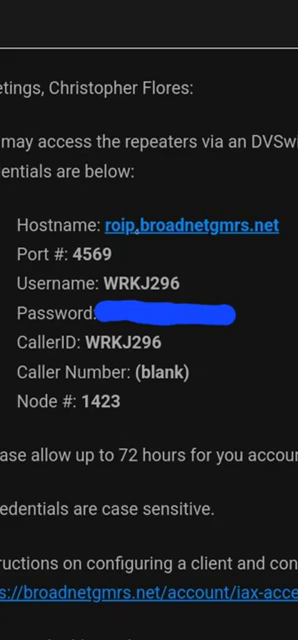
{"action": "scroll", "scroll_direction": "down", "scroll_amount": 3}
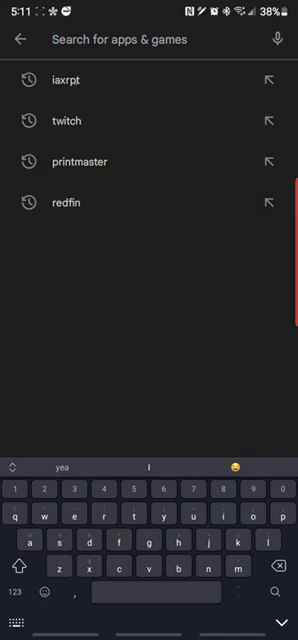
Search the Play Store again for the iaxrpt app
{"action": "left_click", "coordinate": [65, 80]}
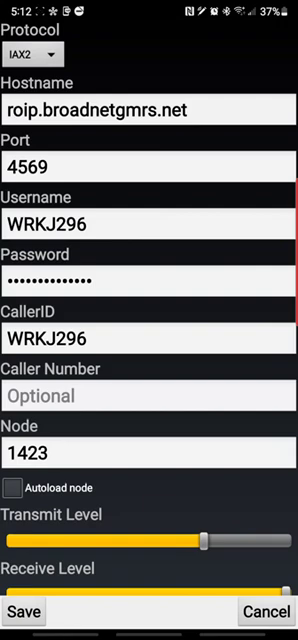
Fill the iaxRpt account with roip.broadnetgmrs.net, port 4569, credentials and node 1423
{"action": "key", "text": "recent_apps"}
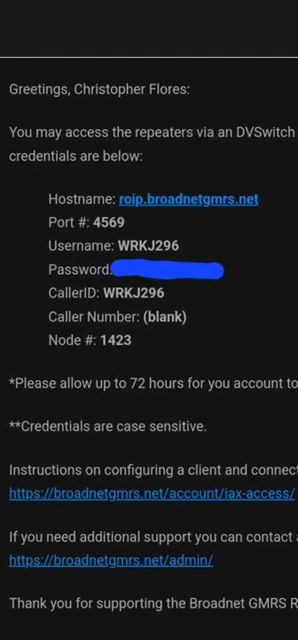
Scroll through the emailed DVSwitch credentials to verify the login details
{"action": "scroll", "scroll_direction": "down", "scroll_amount": 3}
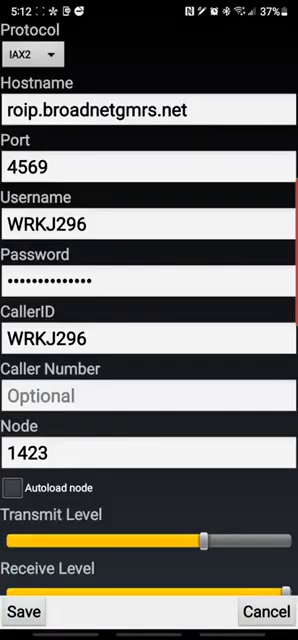
Scroll the Broadnet account form past hostname, port, node, audio levels and codecs
{"action": "scroll", "scroll_direction": "down", "scroll_amount": 3}
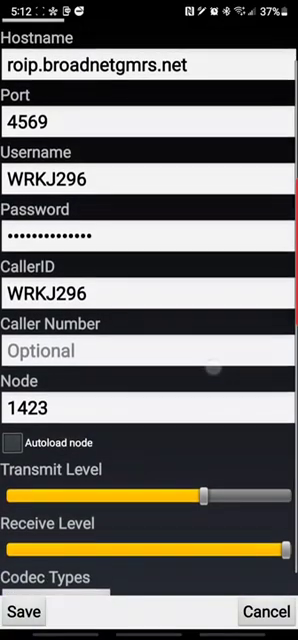
{"action": "scroll", "scroll_direction": "down", "scroll_amount": 3}
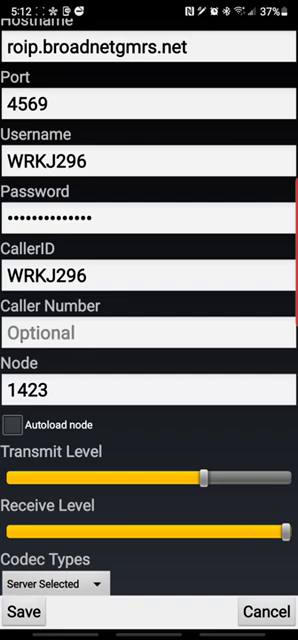
{"action": "scroll", "scroll_direction": "up", "scroll_amount": 3}
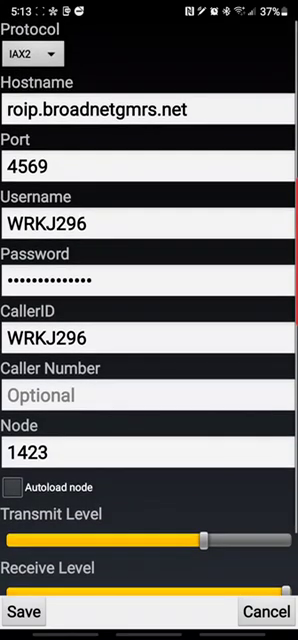
Save the Broadnet account and return to the Dialer tab
{"action": "scroll", "scroll_direction": "down", "scroll_amount": 3}
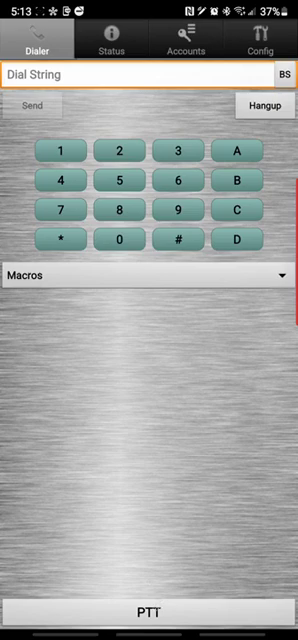
Key PTT on node 1423, release it after talking, then key it again
{"action": "left_click", "coordinate": [149, 614]}
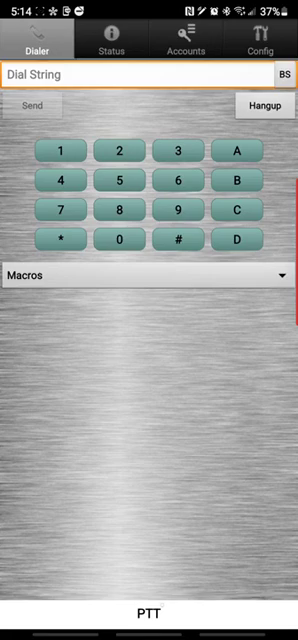
{"action": "left_click", "coordinate": [149, 614]}
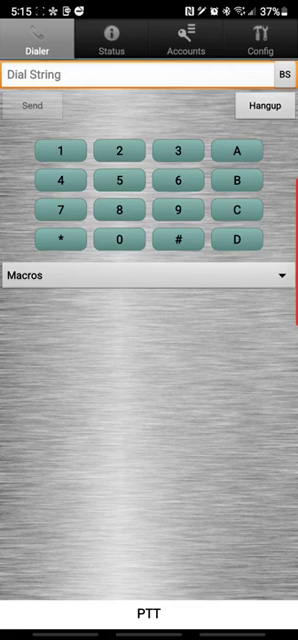
{"action": "left_click", "coordinate": [148, 615]}
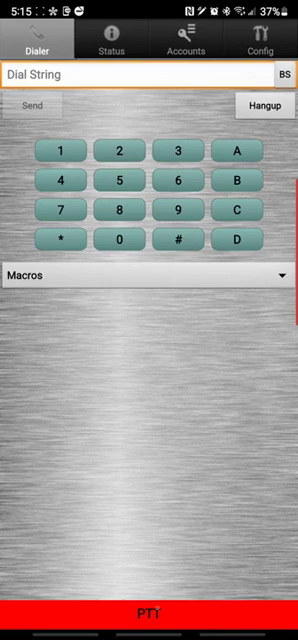
Release the red PTT bar to unkey the transmitter
{"action": "left_click", "coordinate": [149, 610]}
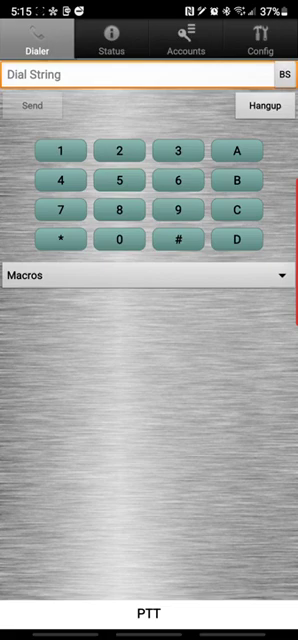
Hang up from node 1423 and show the Accounts list with Broadnet checked
{"action": "left_click", "coordinate": [148, 613]}
{"action": "type", "text": "1423"}
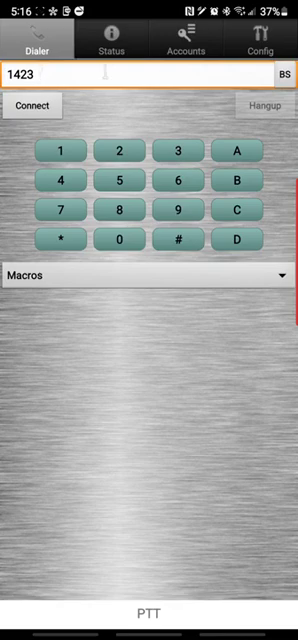
{"action": "left_click", "coordinate": [187, 38]}
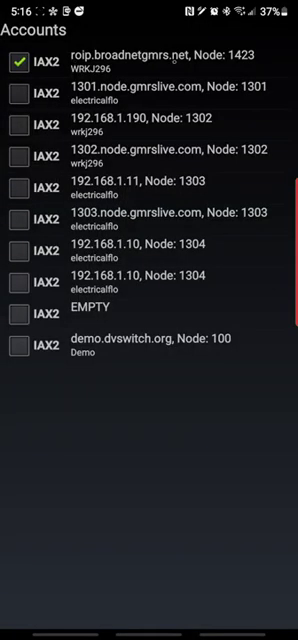